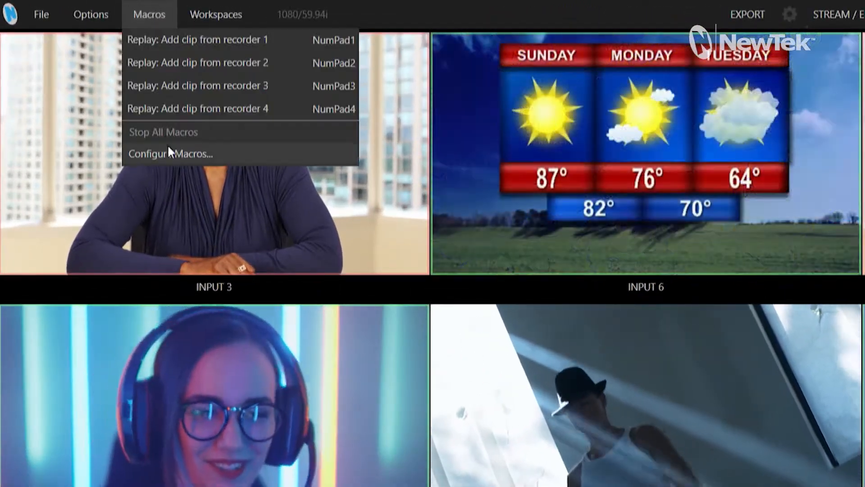
Bring up Configure Macros with the Session Macros folder selected
{"action": "left_click", "coordinate": [169, 154]}
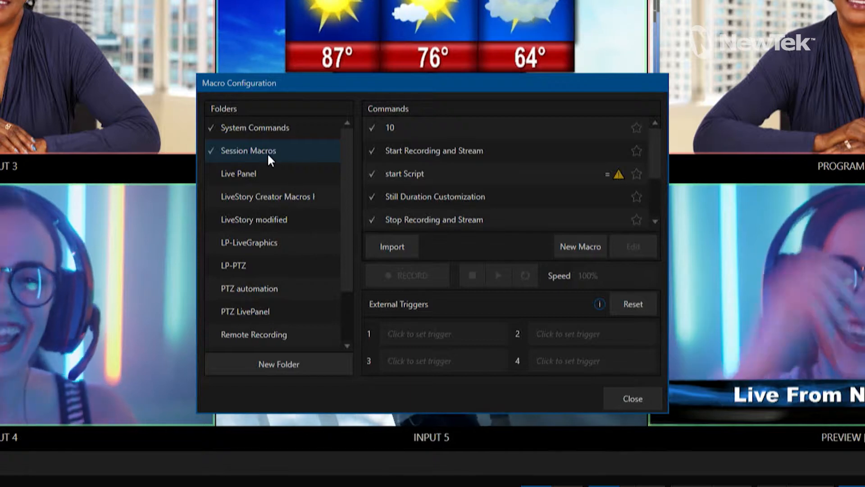
{"action": "mouse_move", "coordinate": [408, 127]}
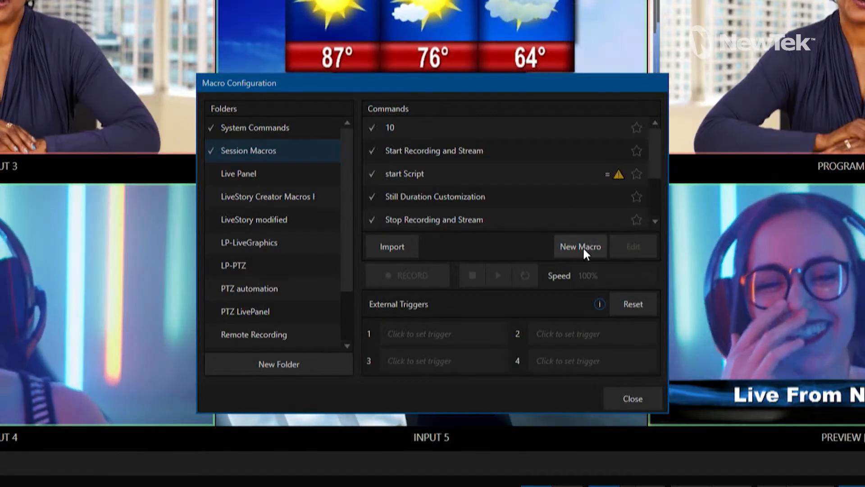
Create a new session macro named DSK Macro
{"action": "left_click", "coordinate": [580, 246]}
{"action": "type", "text": "DSK Macro"}
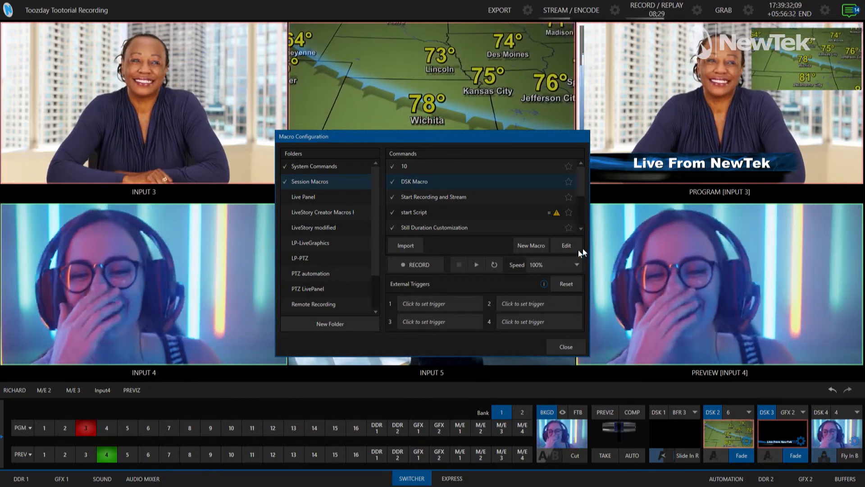
Clear the Delay (Frames) on DSK Macro's main_dsk3_auto step and save with OK
{"action": "left_click", "coordinate": [566, 245]}
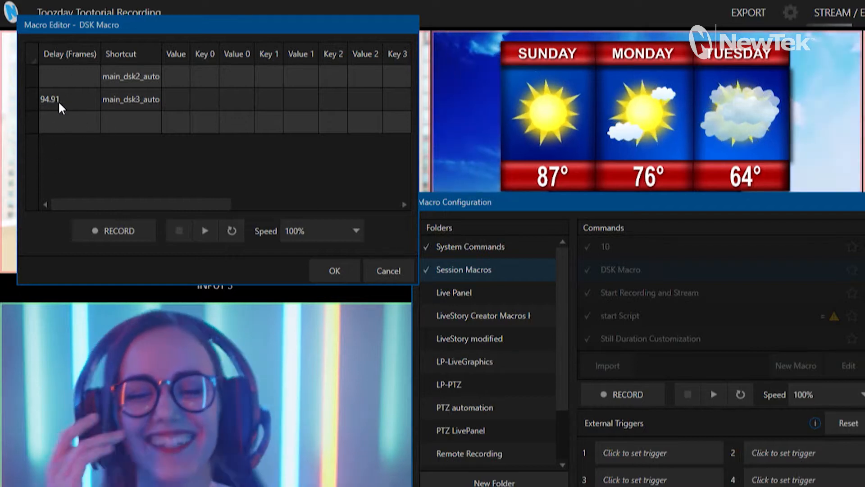
{"action": "left_click", "coordinate": [65, 100]}
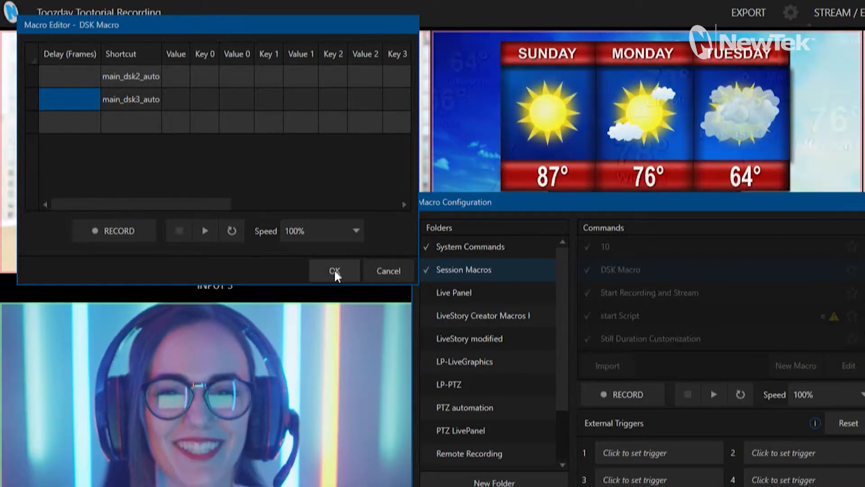
{"action": "left_click", "coordinate": [334, 270]}
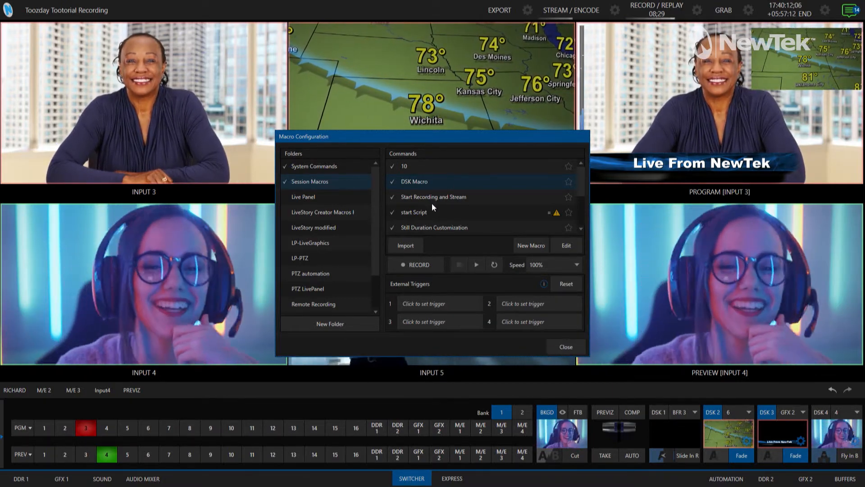
{"action": "left_click", "coordinate": [434, 198]}
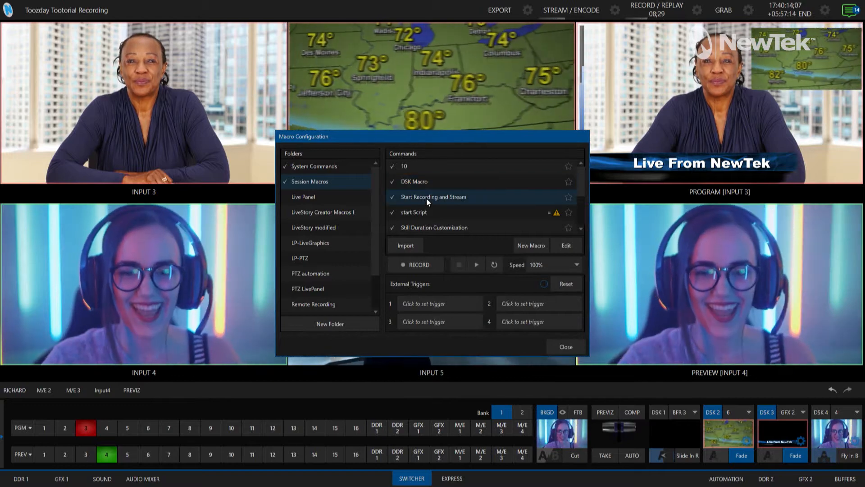
{"action": "mouse_move", "coordinate": [479, 259]}
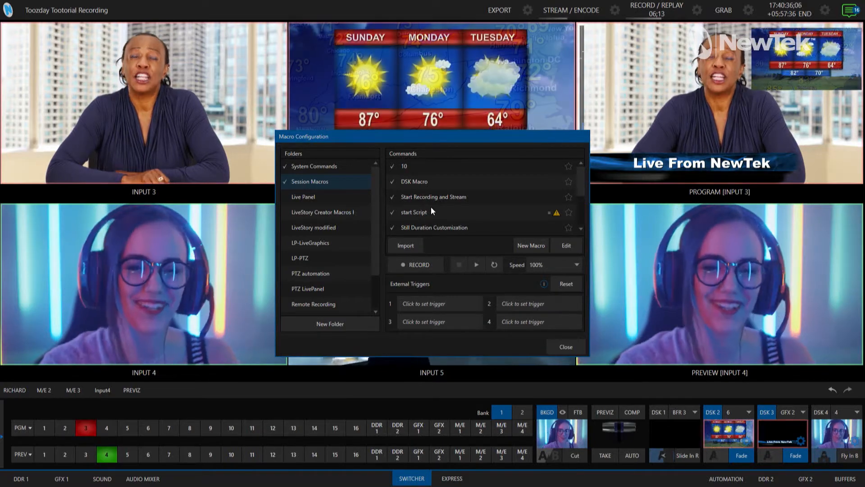
{"action": "left_click", "coordinate": [414, 182]}
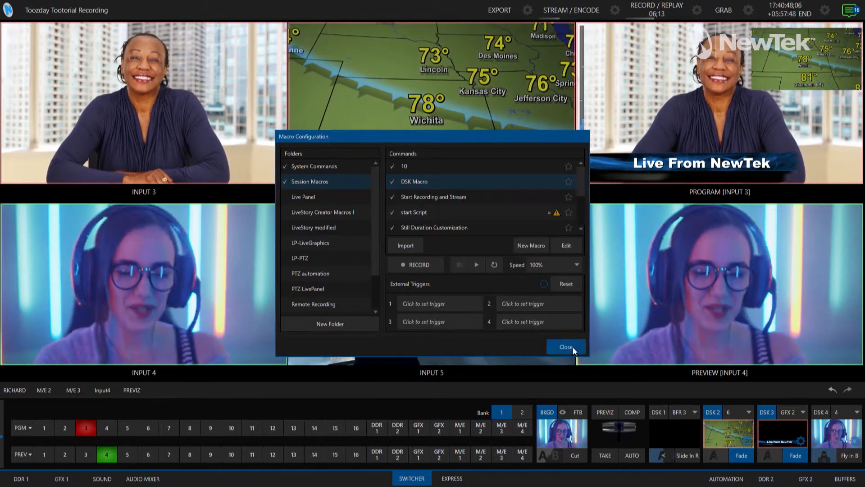
{"action": "left_click", "coordinate": [566, 347]}
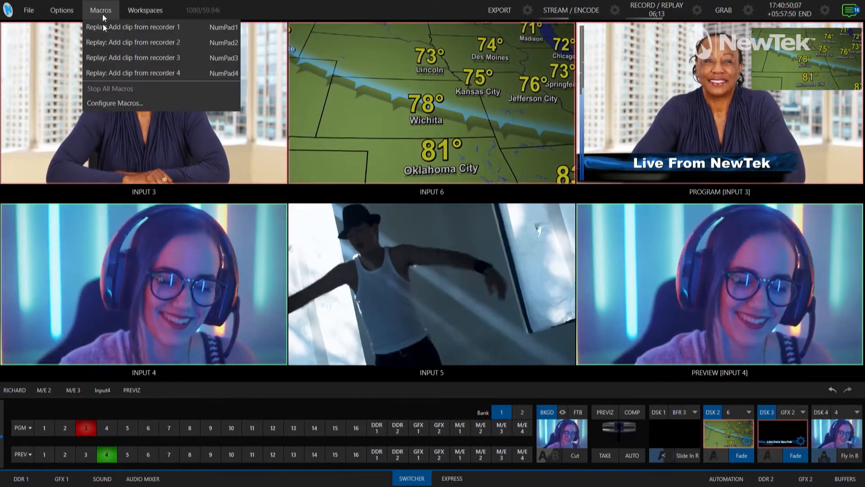
{"action": "left_click", "coordinate": [115, 103]}
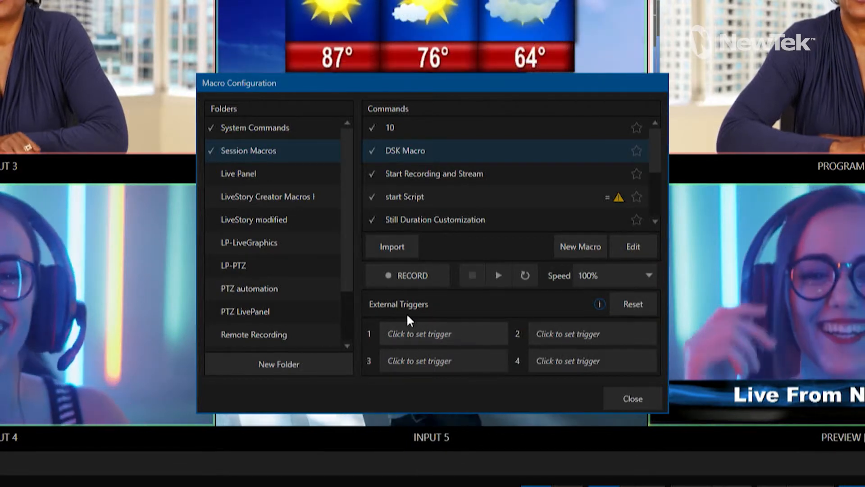
{"action": "mouse_move", "coordinate": [450, 346]}
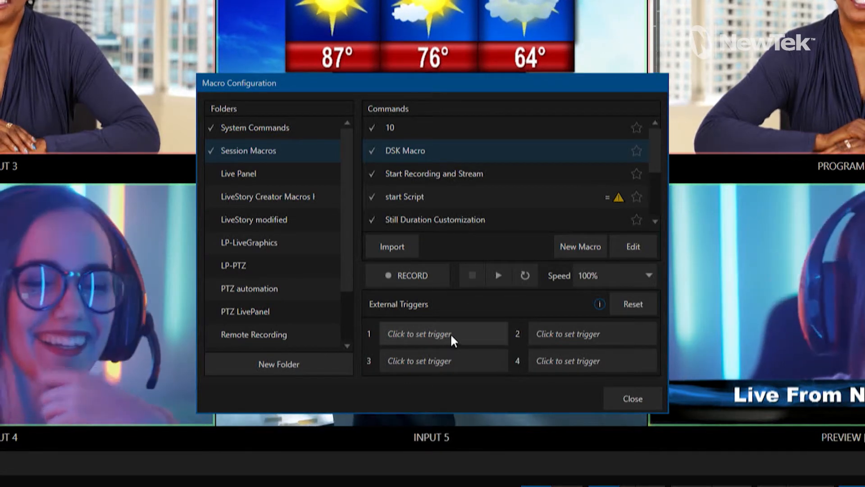
{"action": "left_click", "coordinate": [442, 333]}
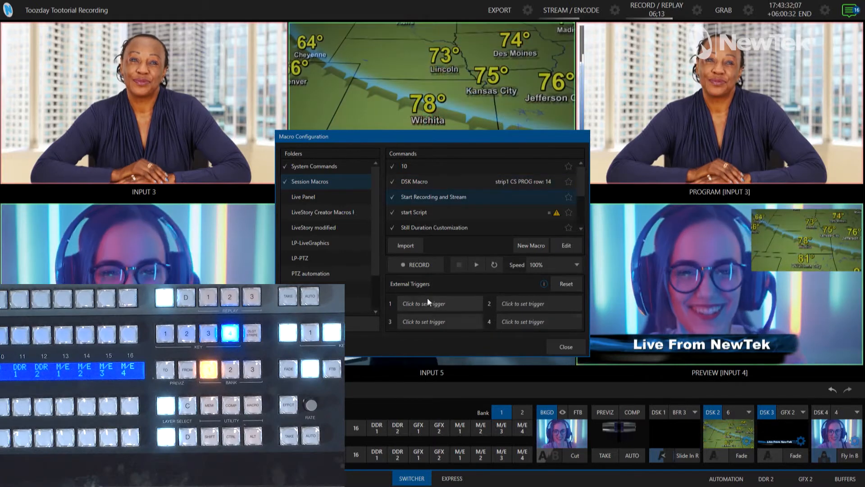
Assign trigger slot 1 to a control surface program row button for the recording/stream macro
{"action": "left_click", "coordinate": [436, 303]}
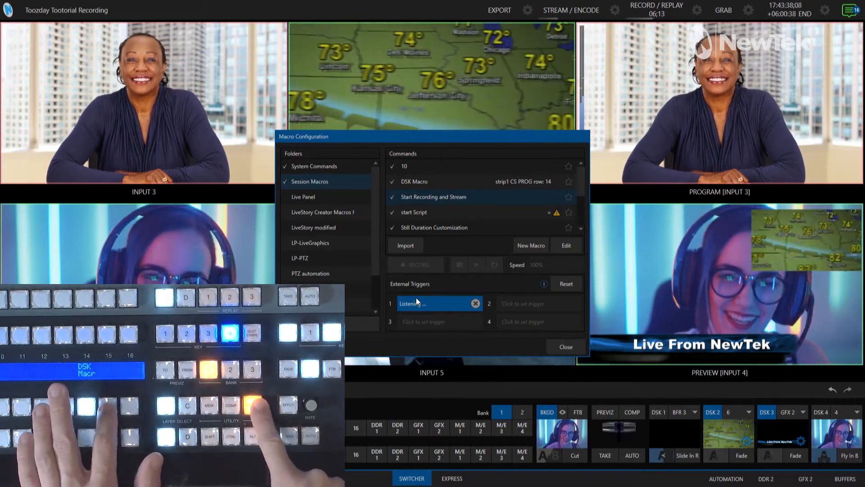
{"action": "left_click", "coordinate": [252, 408]}
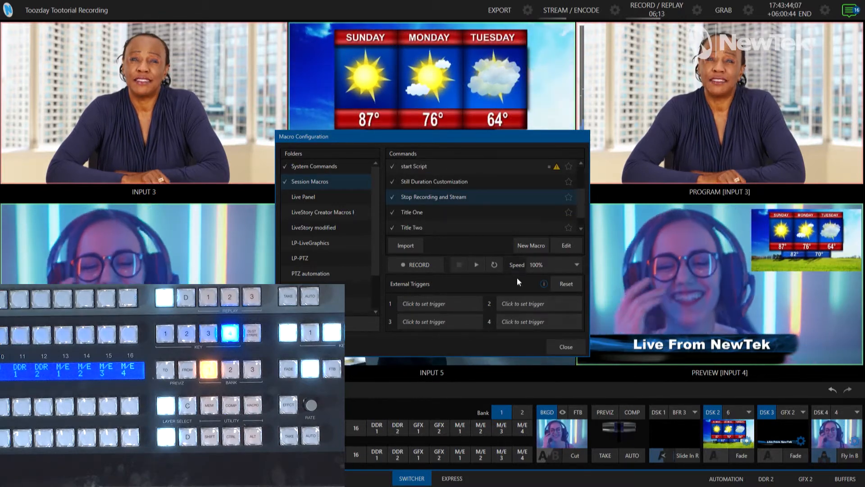
{"action": "left_click", "coordinate": [436, 302]}
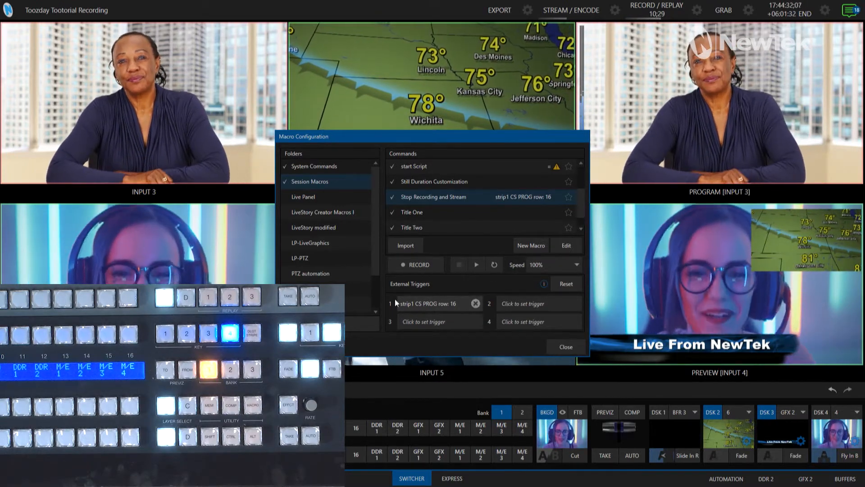
Clear the program row 16 trigger from Stop Recording and Stream
{"action": "left_click", "coordinate": [476, 303]}
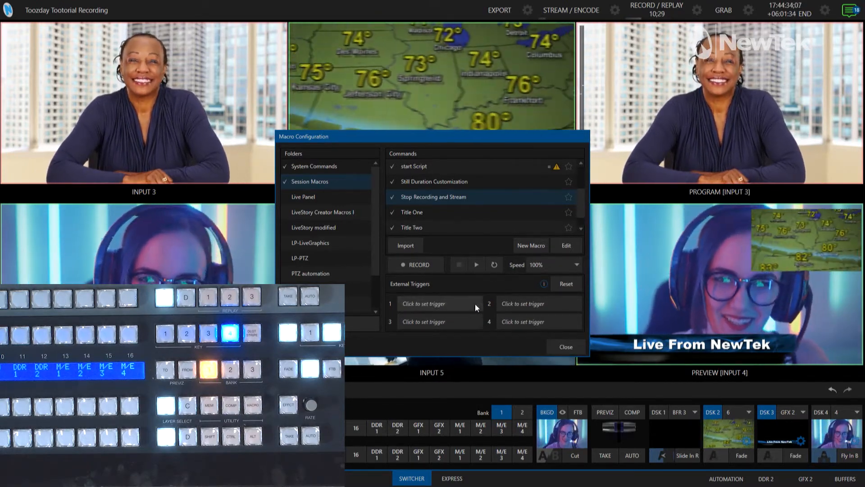